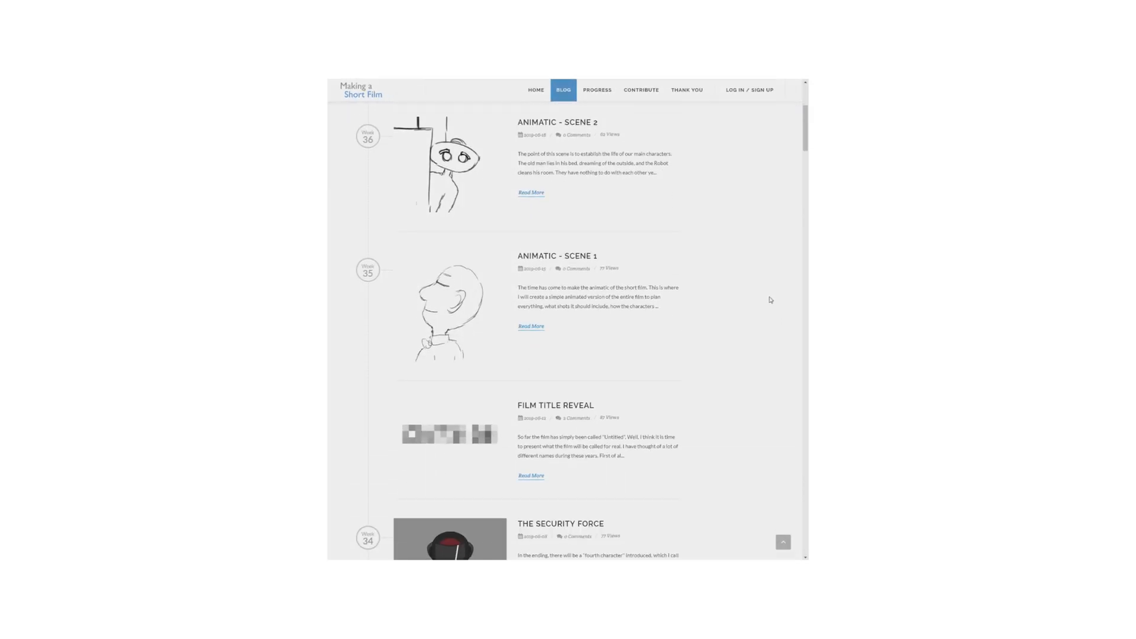
scroll("down", 3)
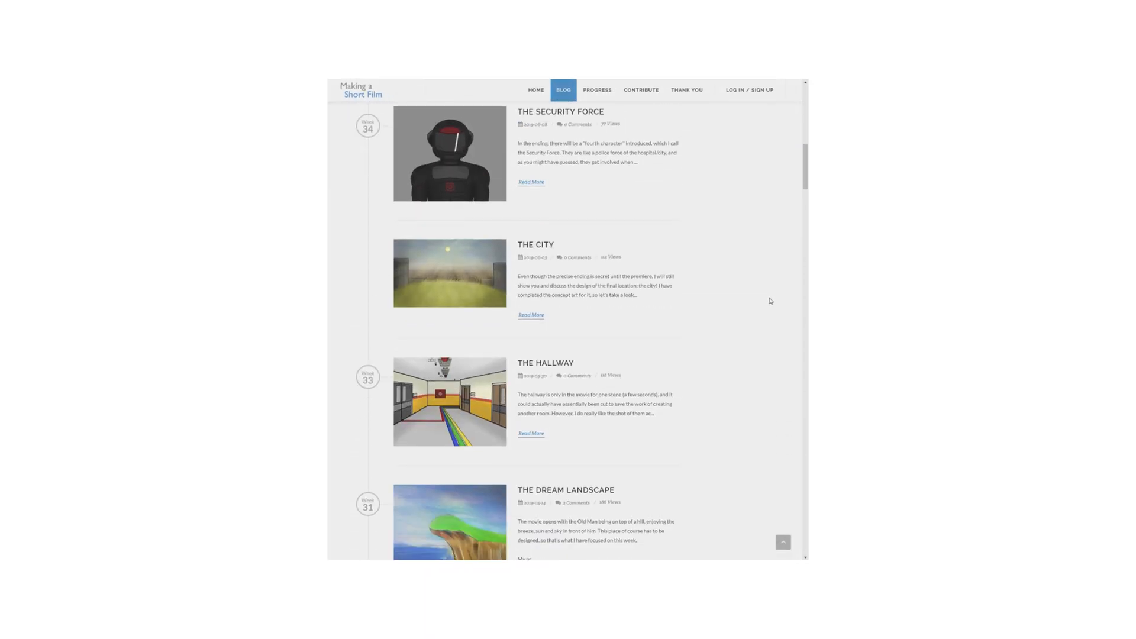
scroll("down", 3)
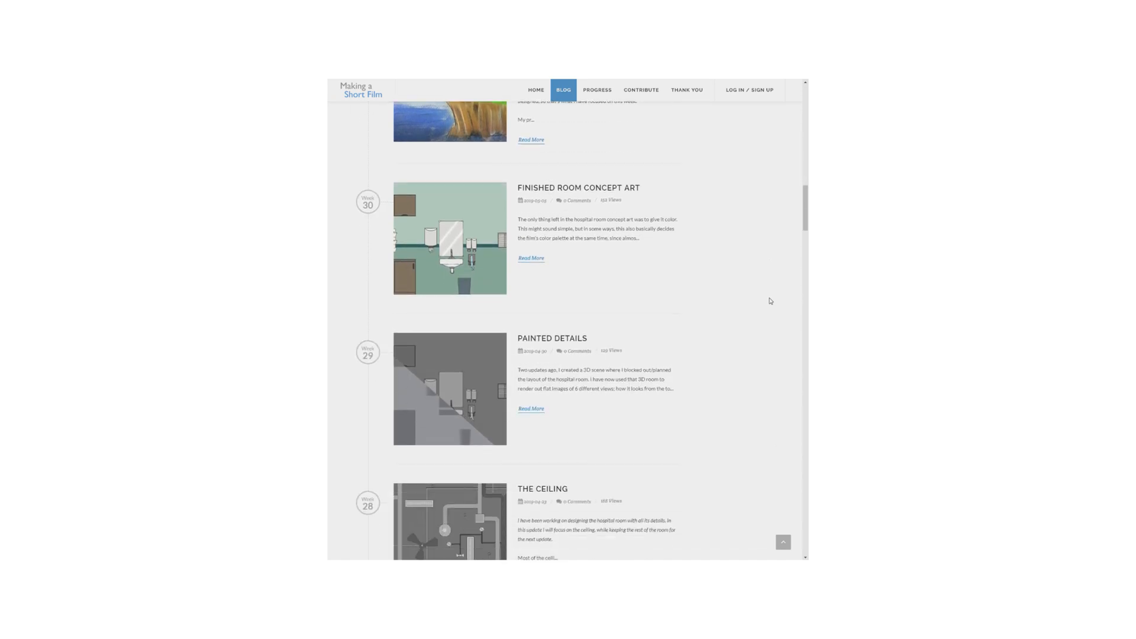
scroll("down", 3)
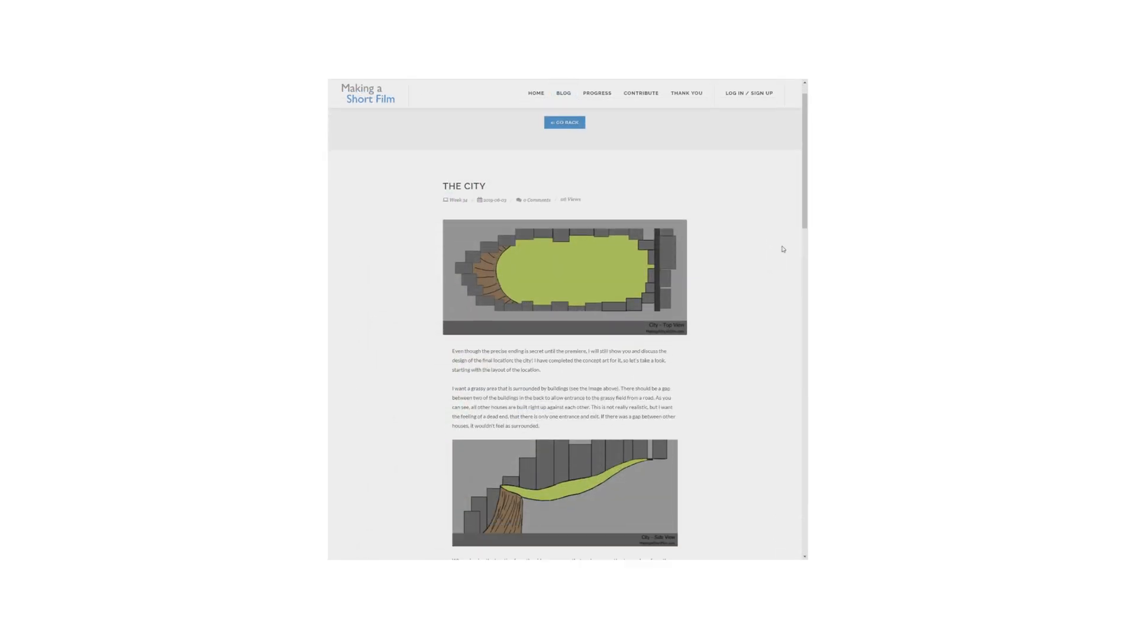
scroll("down", 3)
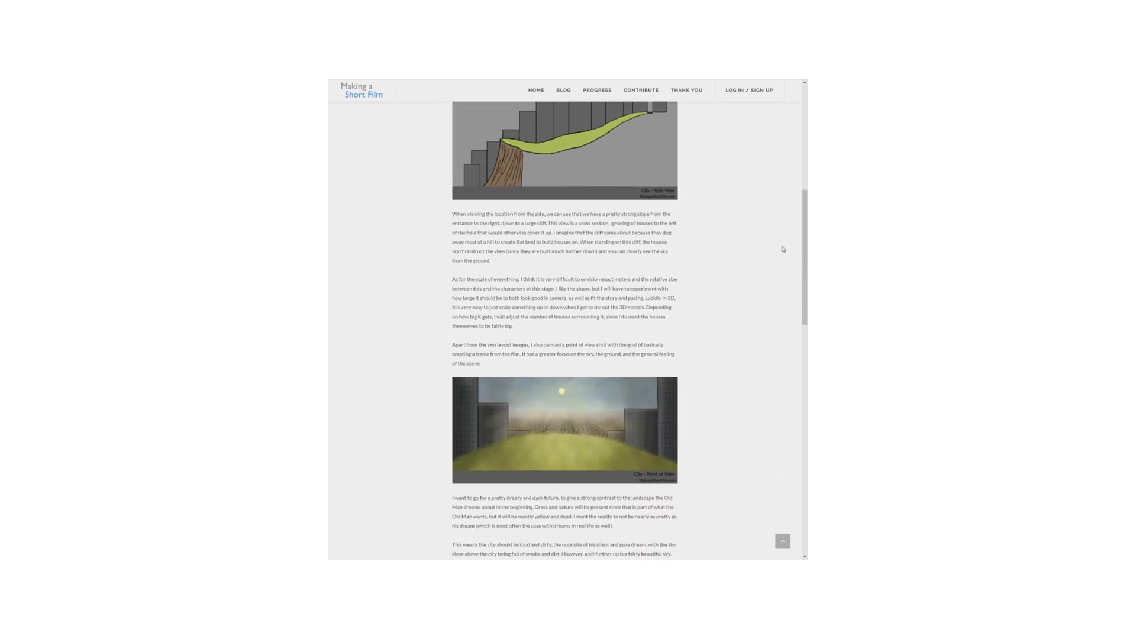